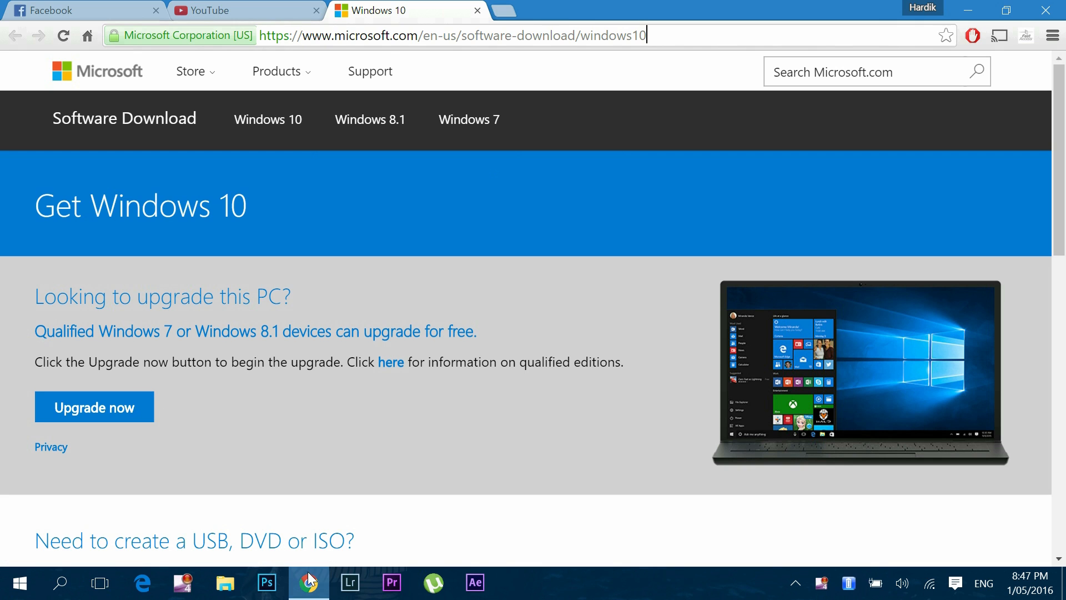
# Right-click the Start button to bring up the Win+X power-user menu.
pyautogui.rightClick(19, 582)
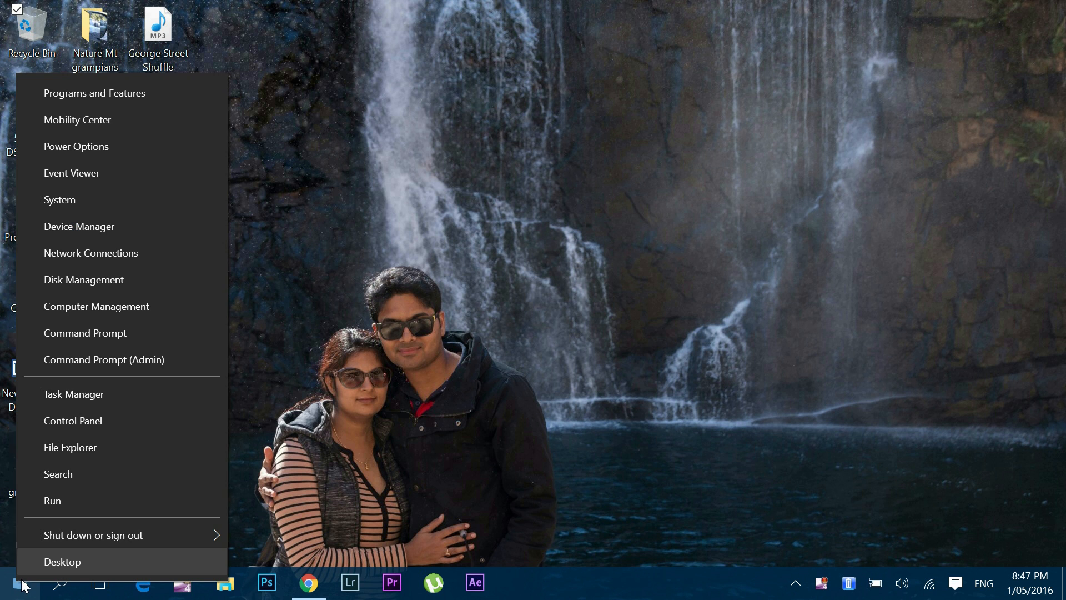
pyautogui.moveTo(76, 200)
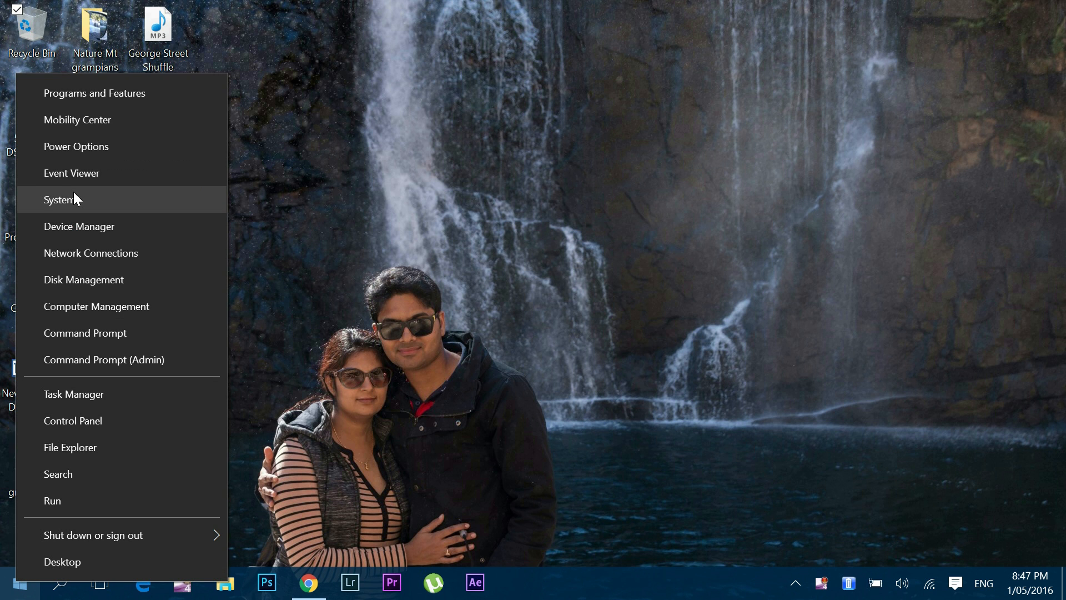
# Choose System to view the 64-bit system type and 16 GB memory.
pyautogui.click(61, 200)
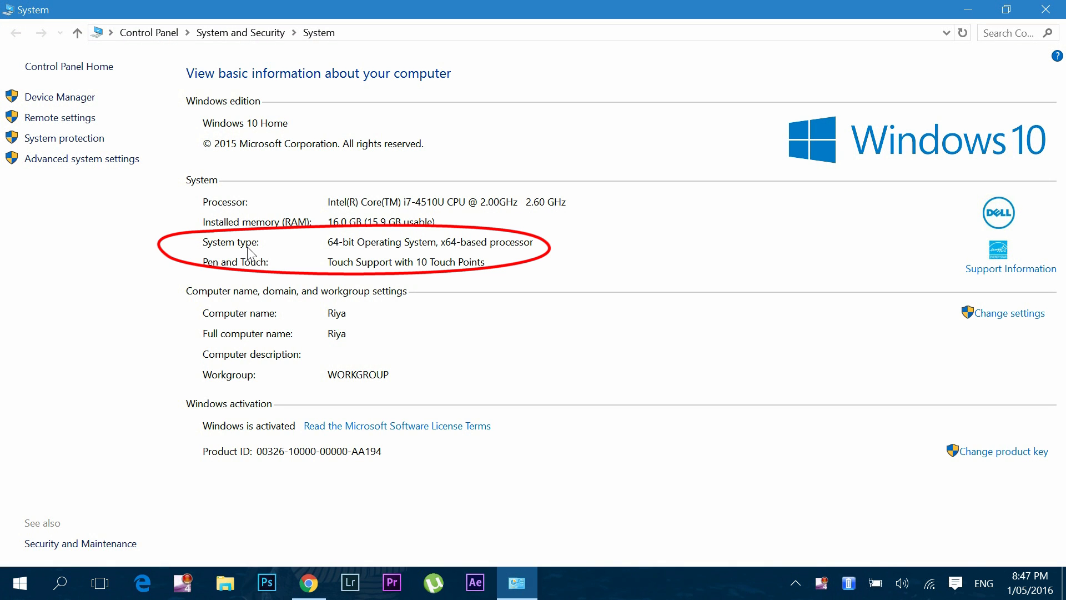
pyautogui.moveTo(204, 245)
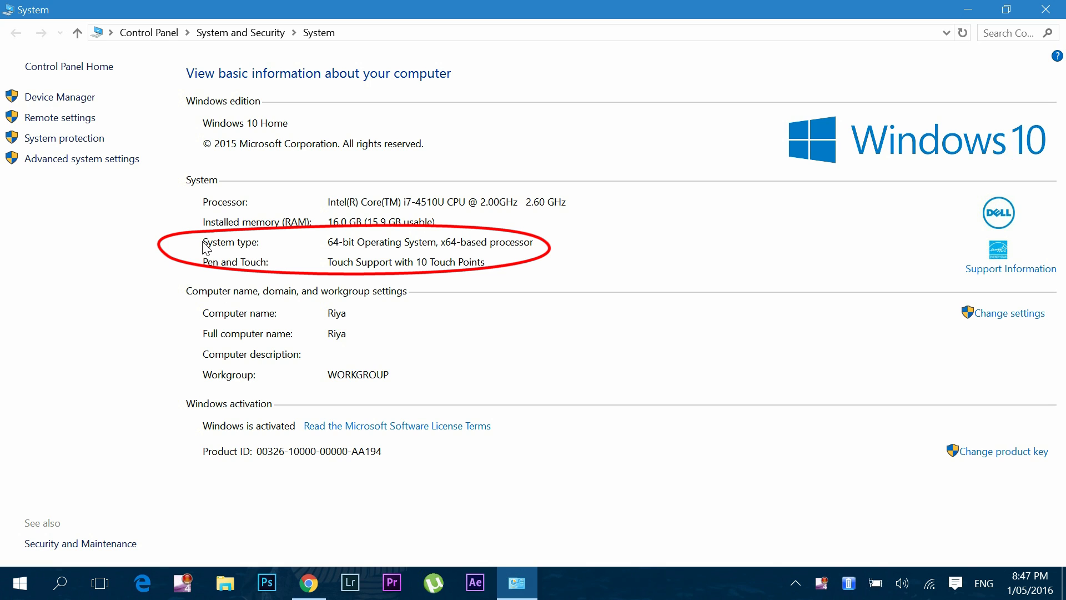
pyautogui.moveTo(330, 246)
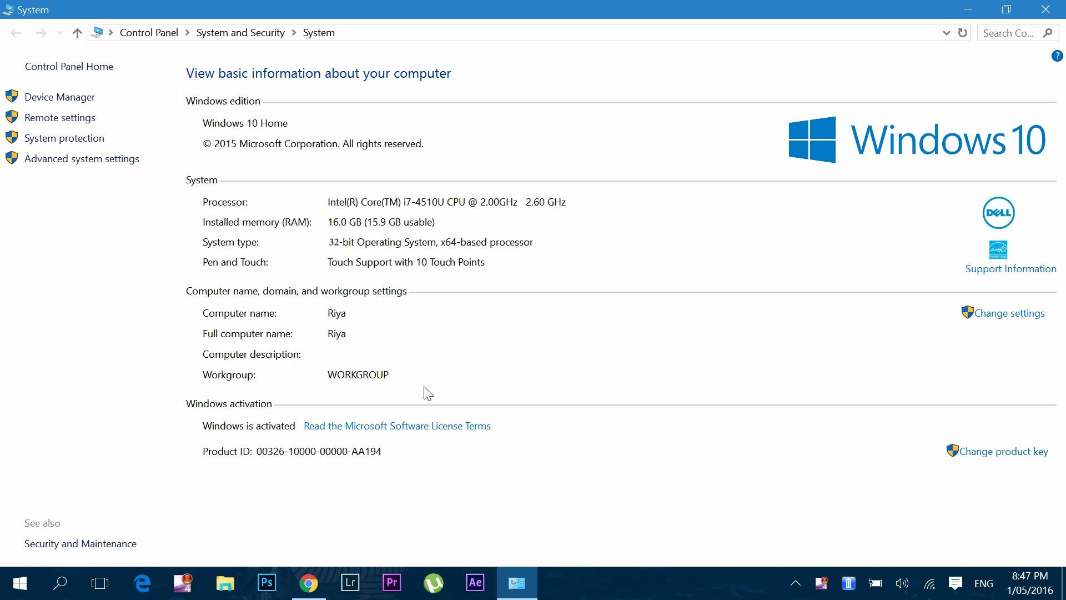
pyautogui.moveTo(448, 258)
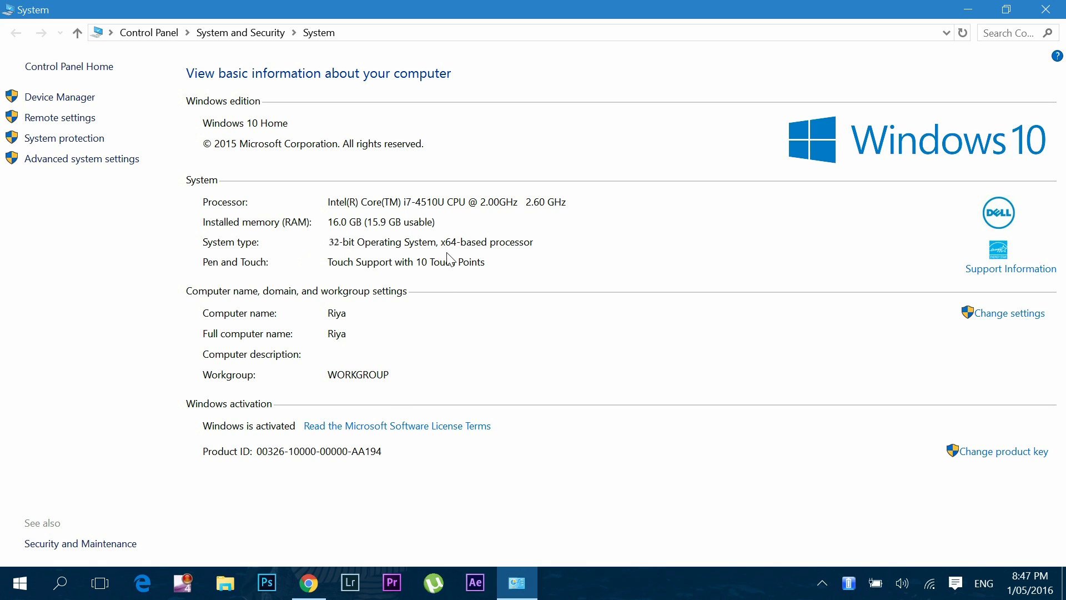
pyautogui.moveTo(428, 237)
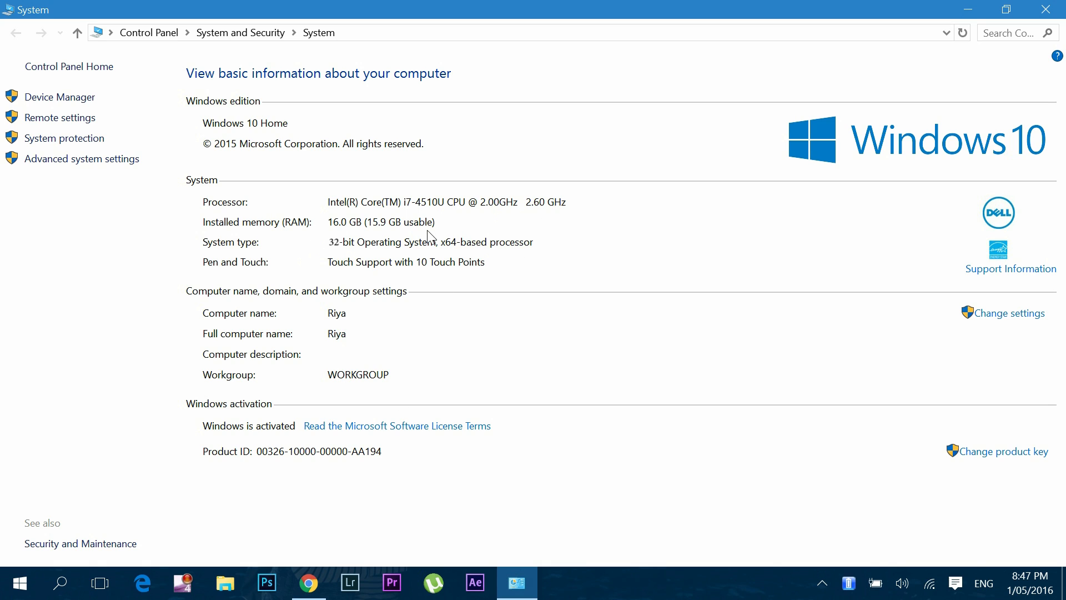
pyautogui.moveTo(525, 289)
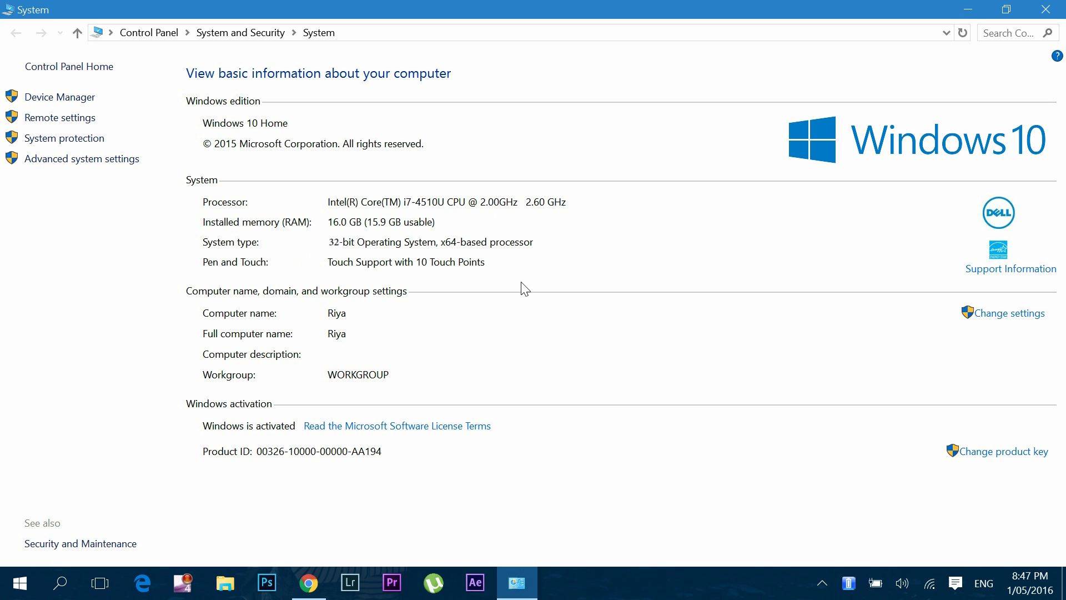
pyautogui.moveTo(522, 299)
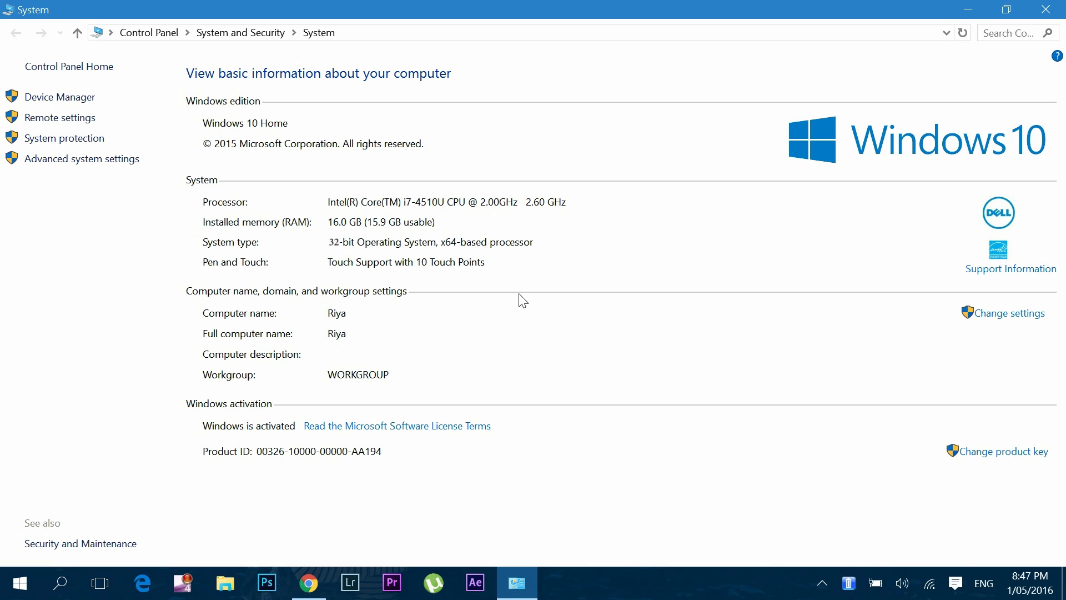
pyautogui.moveTo(334, 234)
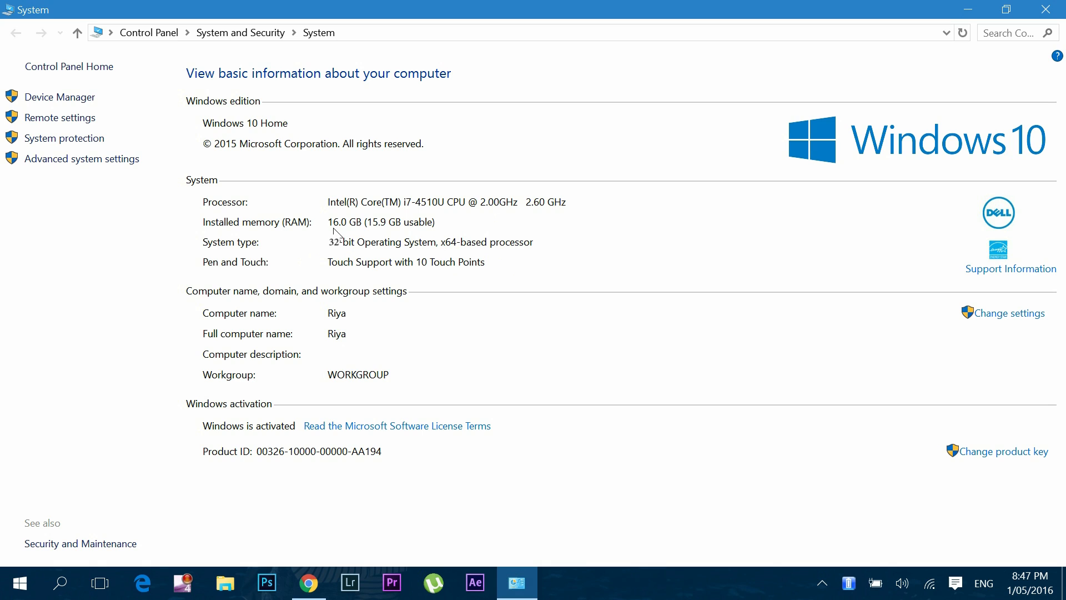
pyautogui.moveTo(435, 230)
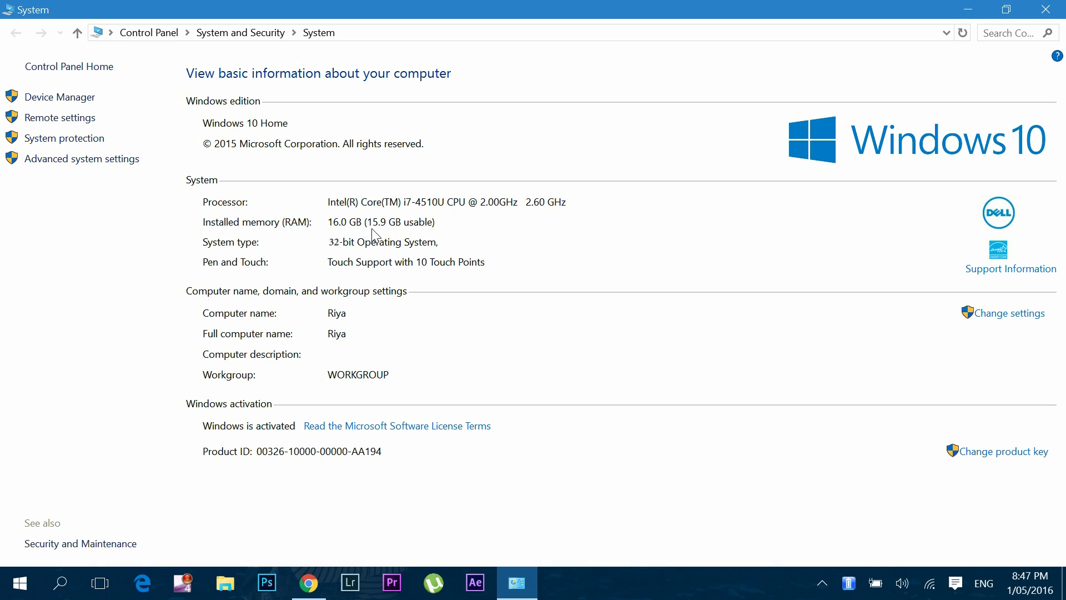
pyautogui.moveTo(418, 233)
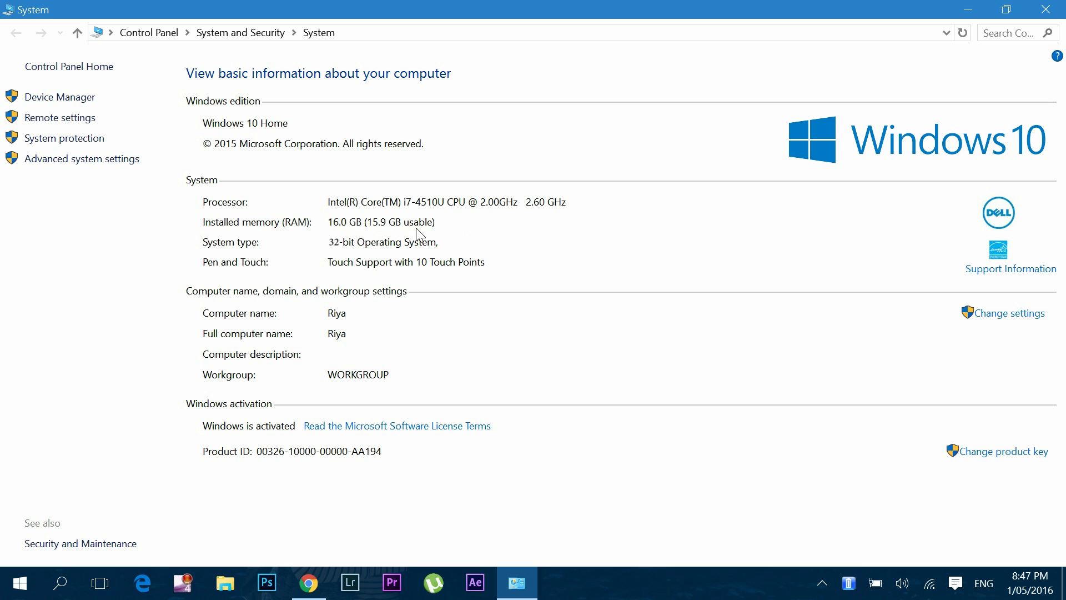
pyautogui.moveTo(457, 391)
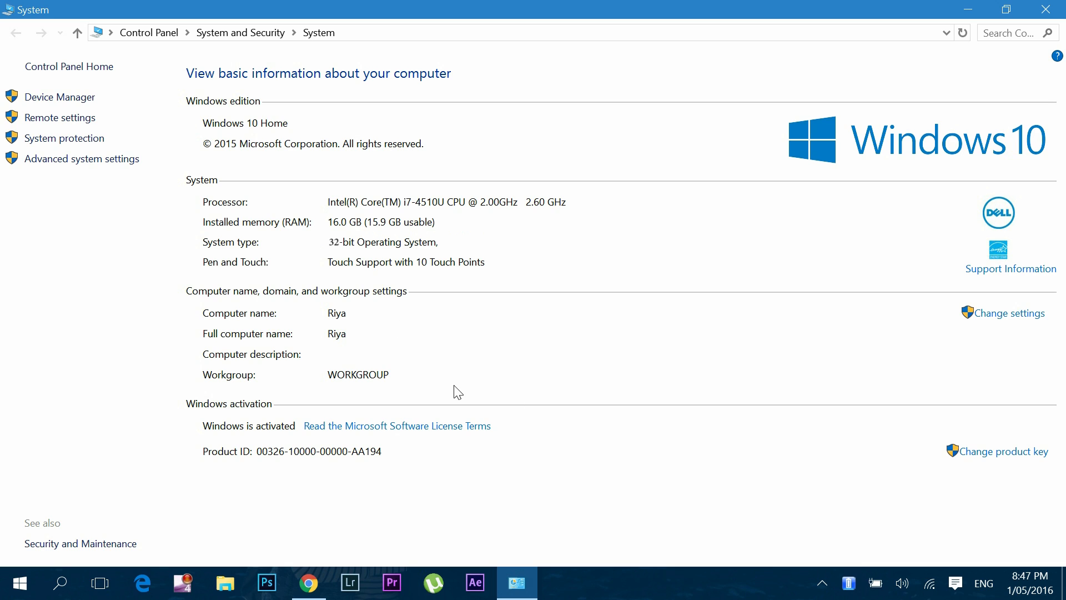
pyautogui.moveTo(606, 343)
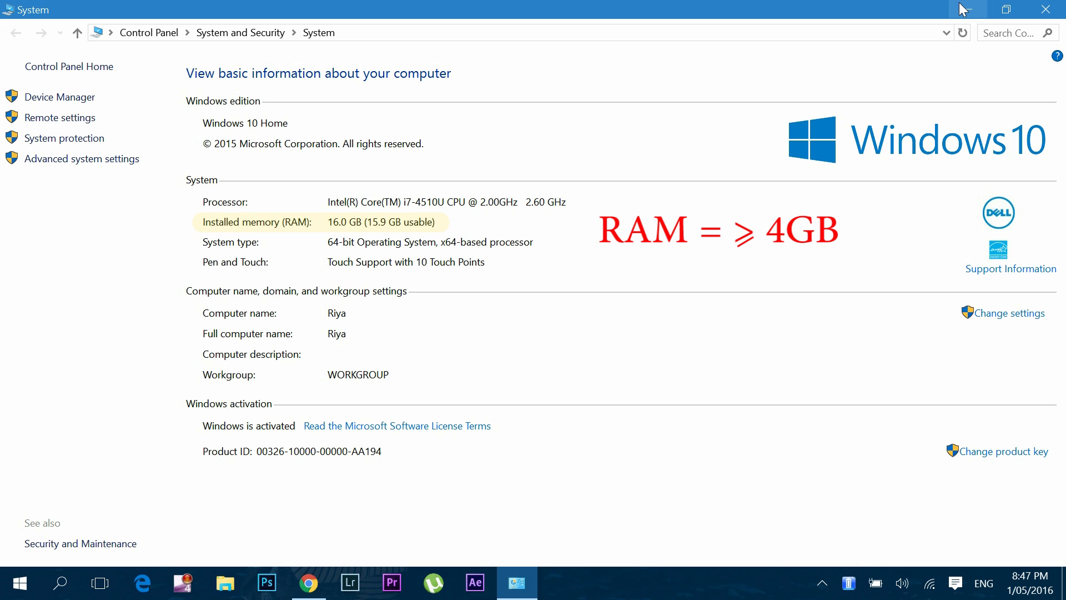
pyautogui.moveTo(967, 9)
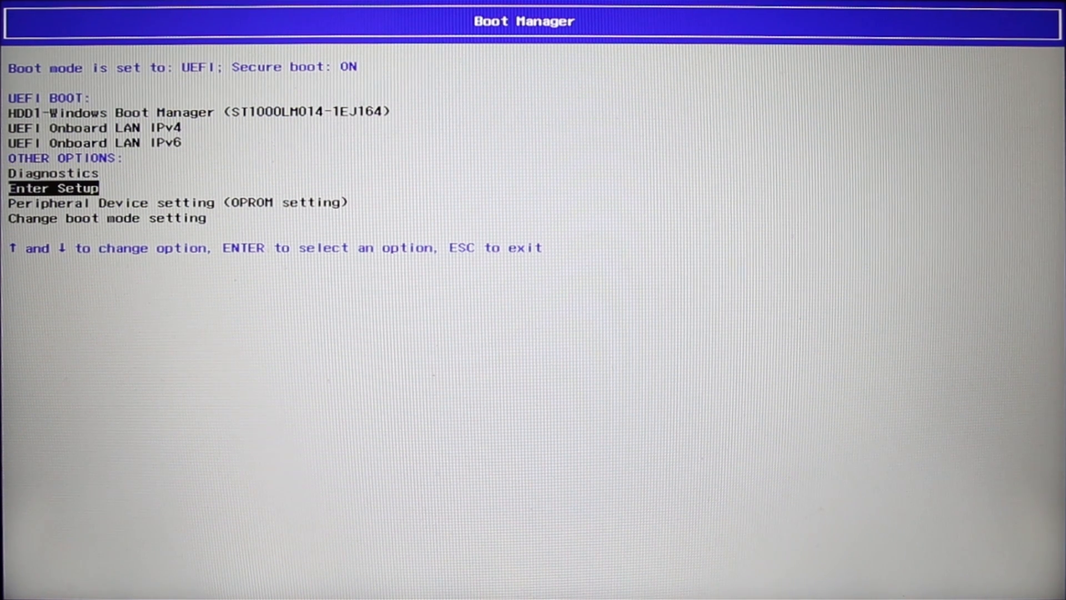
# Enter the InsydeH2O setup utility and browse its Advanced tab settings.
pyautogui.press('enter')
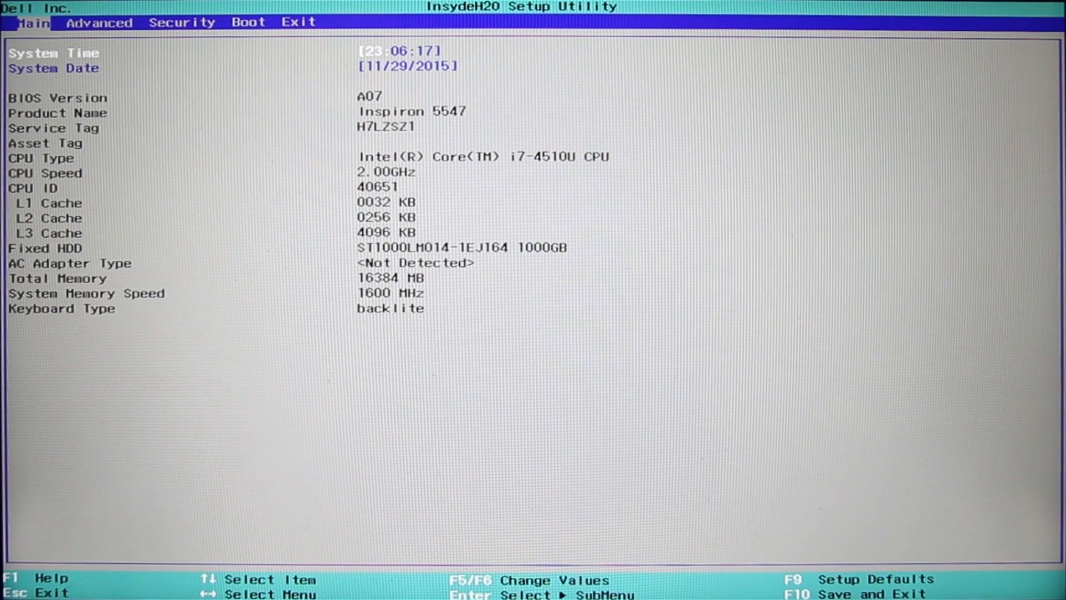
pyautogui.click(99, 22)
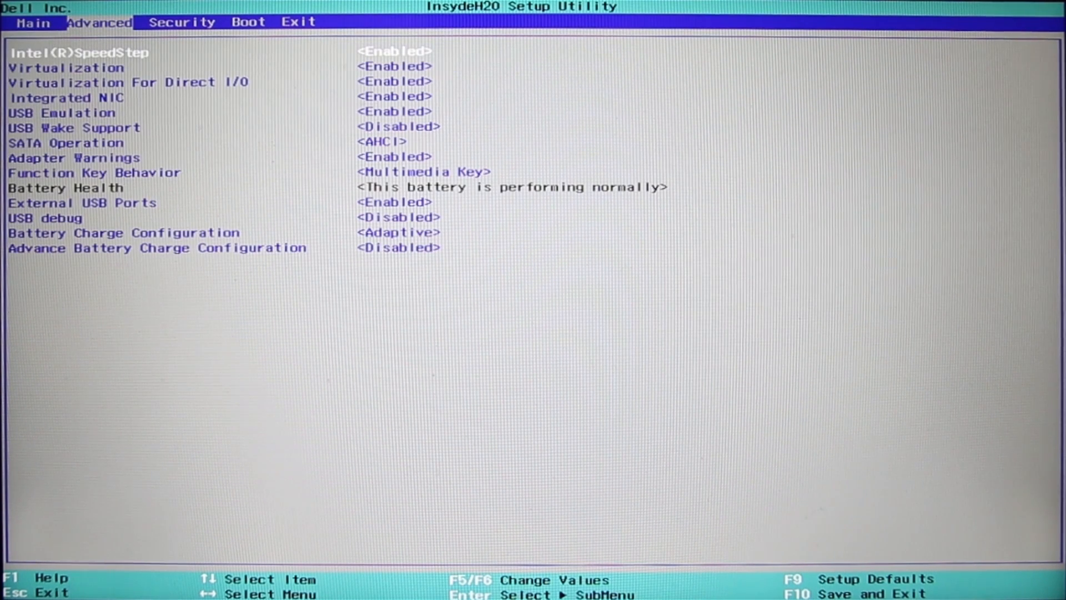
pyautogui.press('Down')
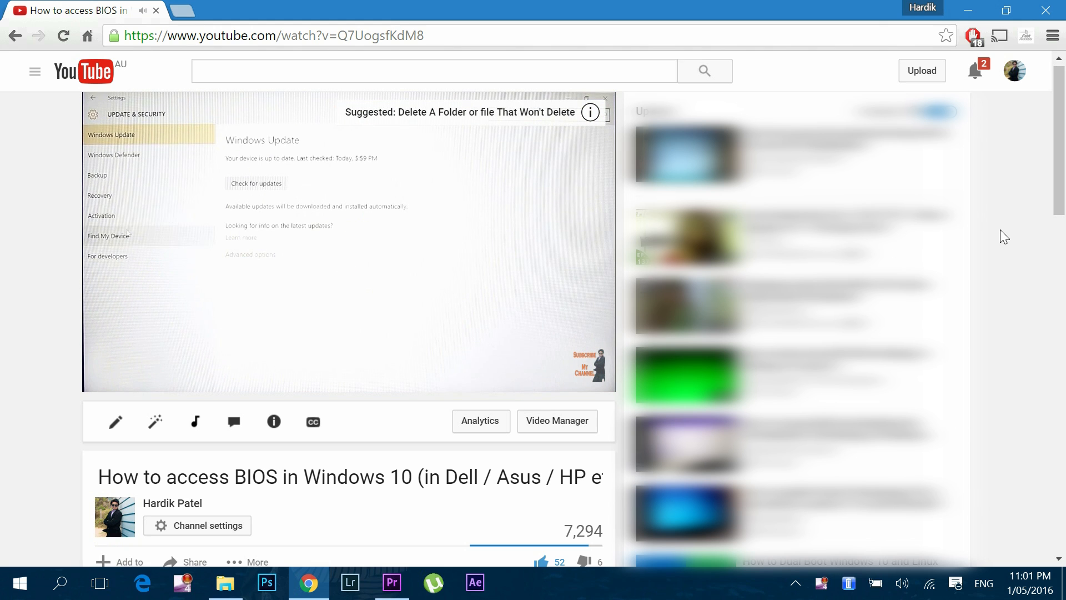
# Play the 'How to access BIOS in Windows 10' video up to UEFI Firmware Settings.
pyautogui.click(99, 196)
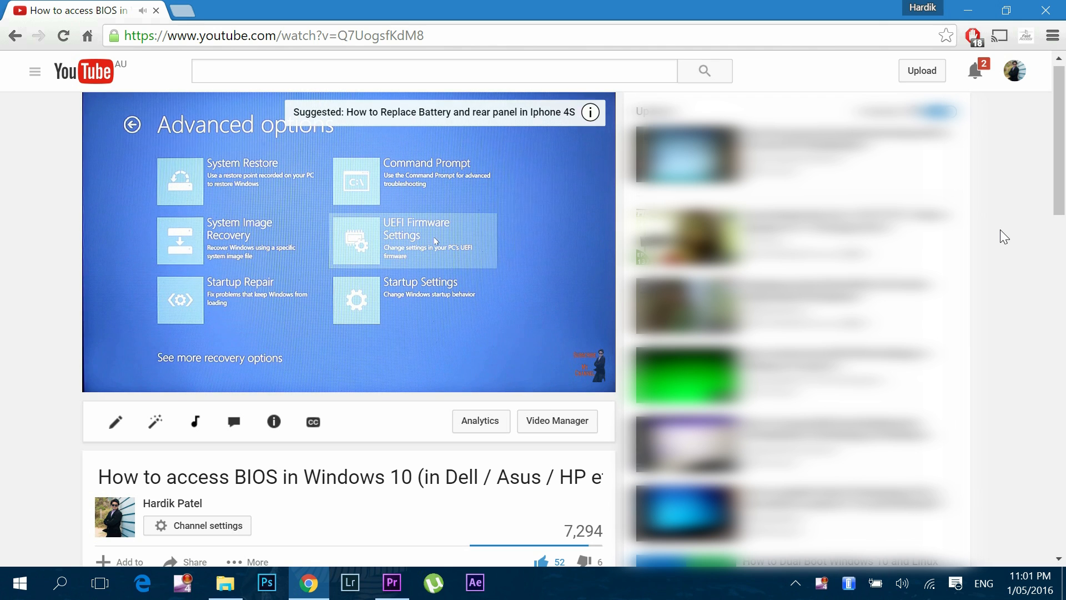
pyautogui.click(413, 239)
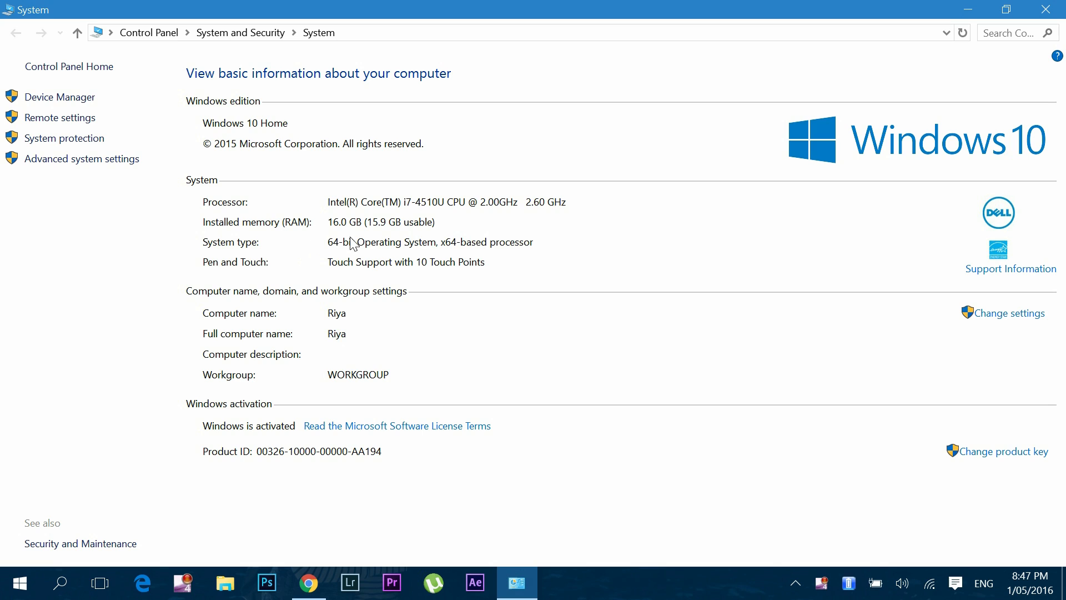
pyautogui.moveTo(533, 257)
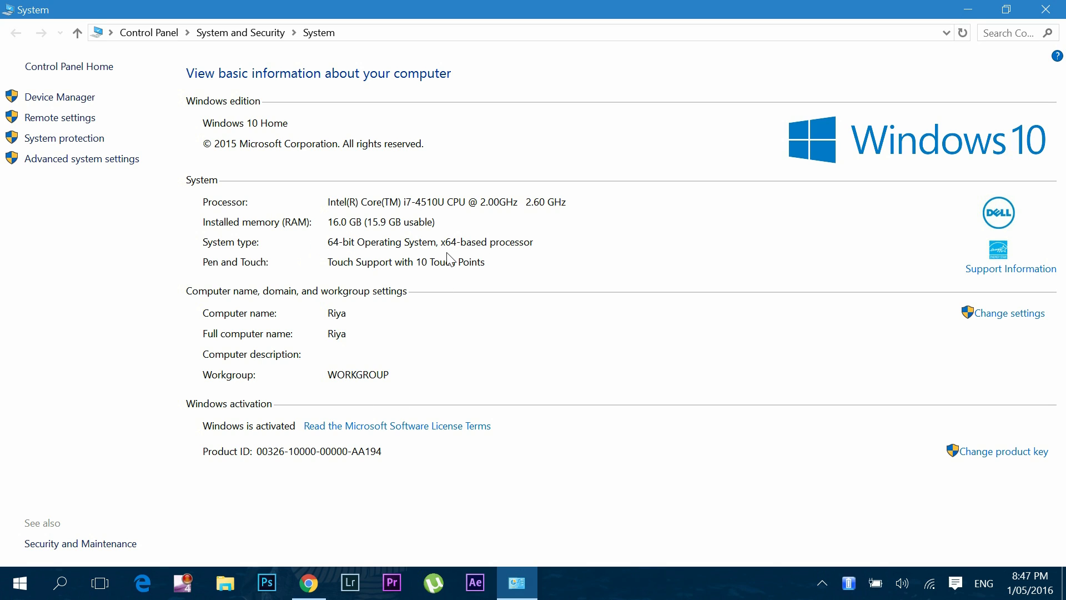
pyautogui.moveTo(440, 220)
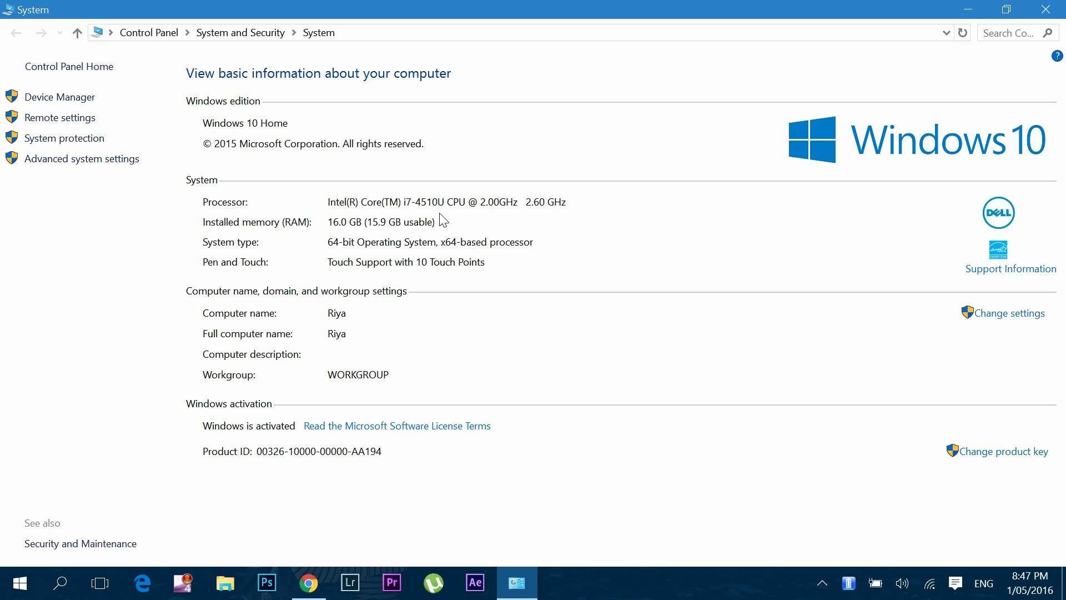
pyautogui.moveTo(524, 287)
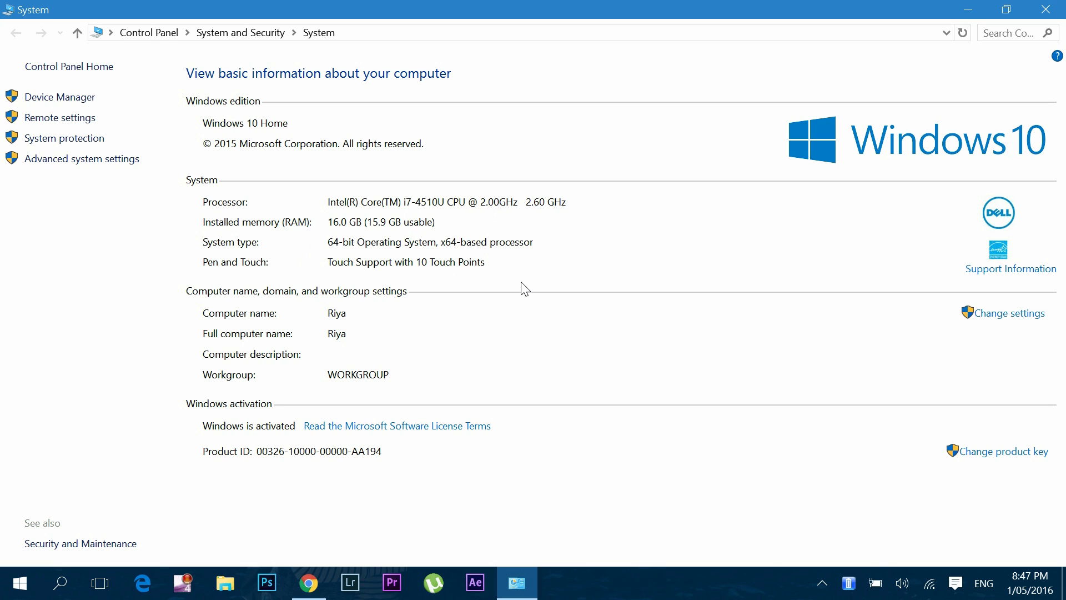
pyautogui.moveTo(522, 300)
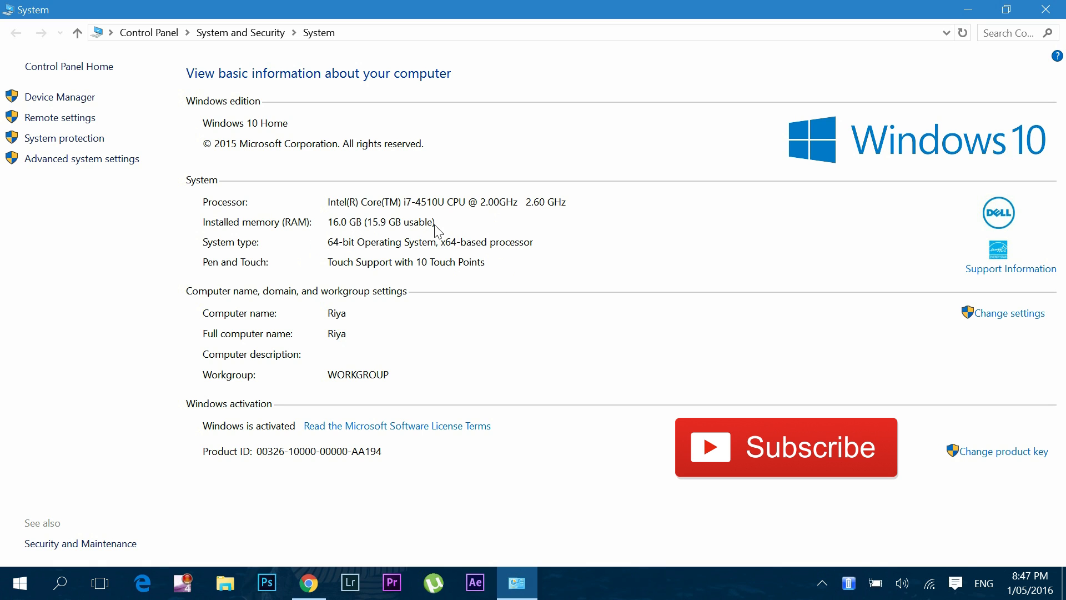
pyautogui.moveTo(381, 235)
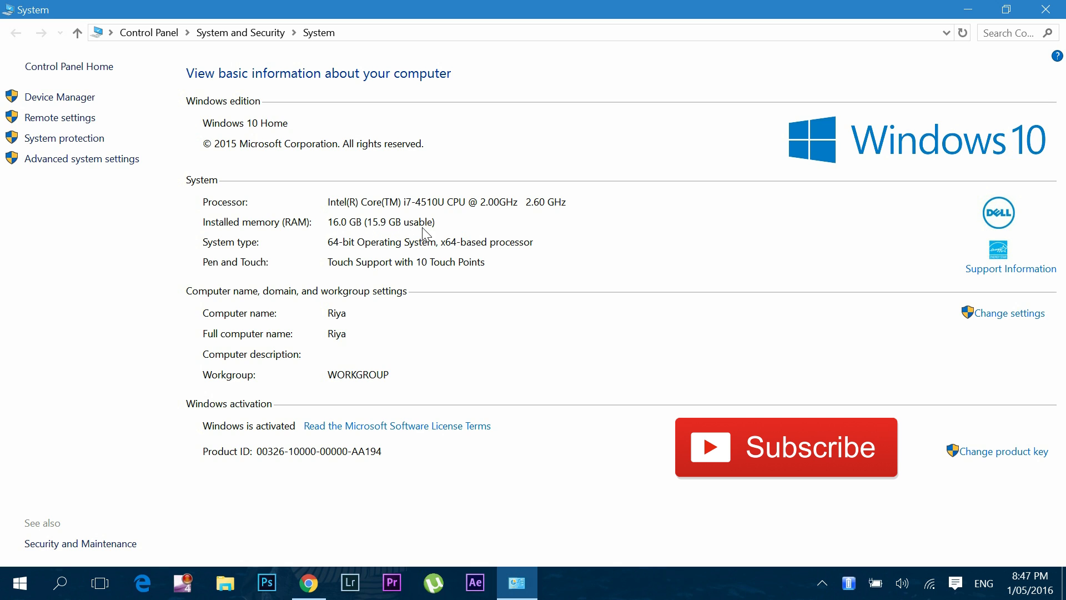
pyautogui.moveTo(402, 246)
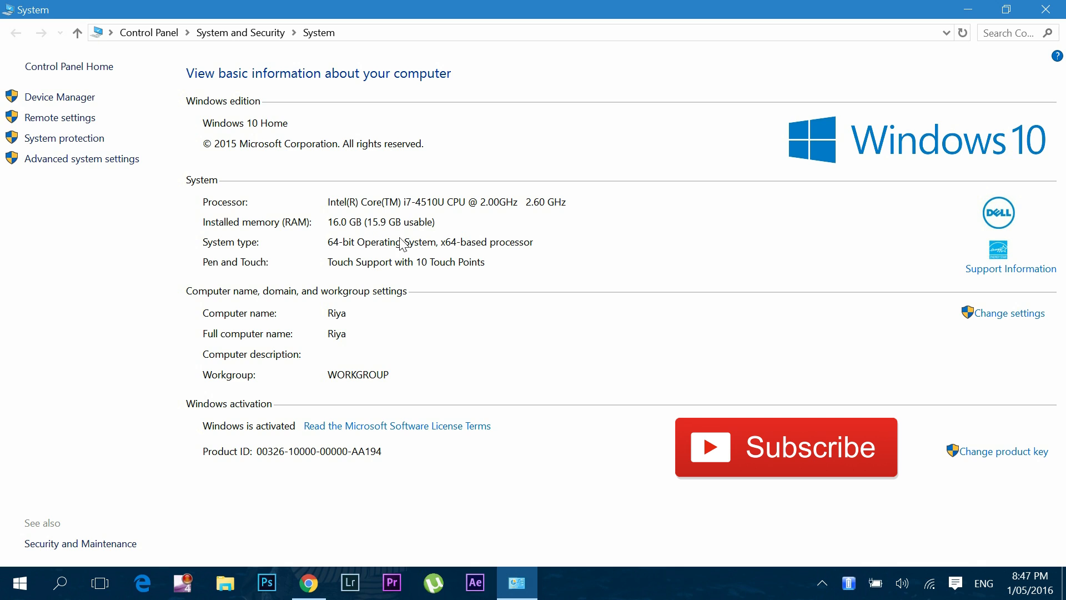
pyautogui.moveTo(606, 342)
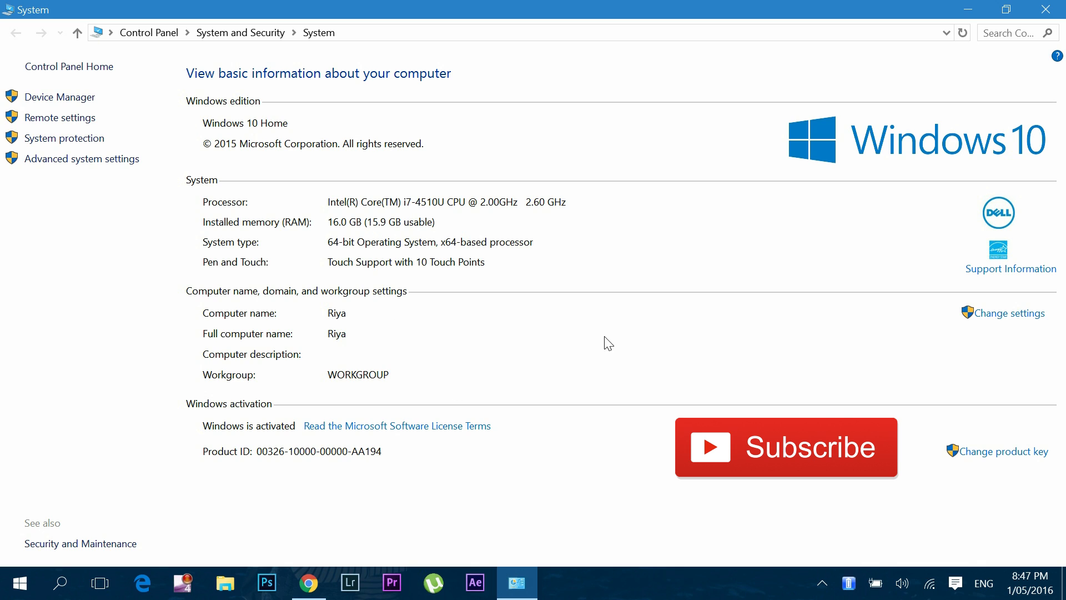
pyautogui.moveTo(556, 336)
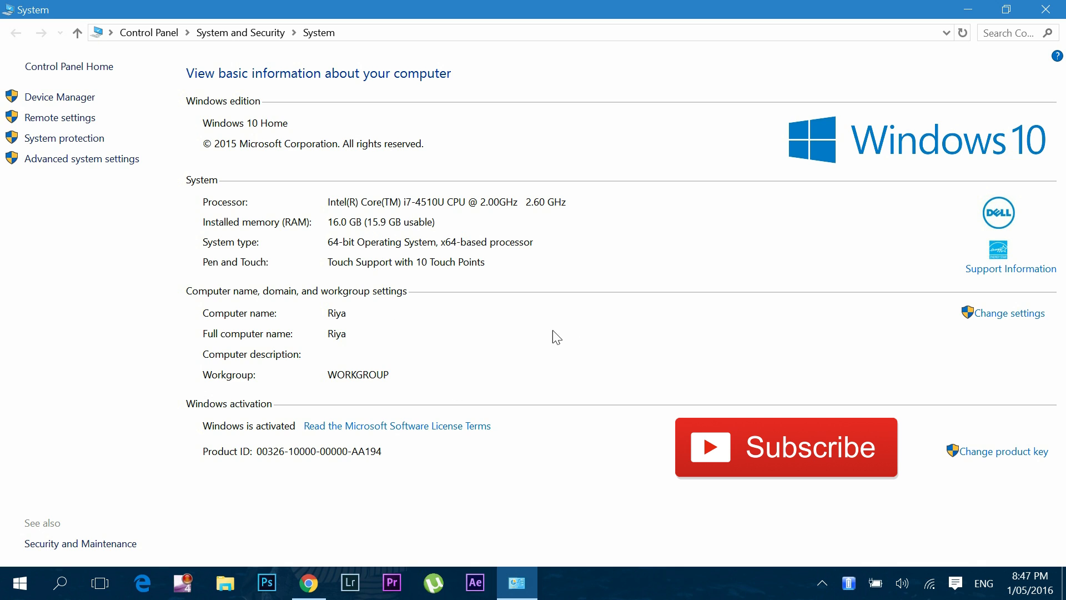
pyautogui.moveTo(349, 331)
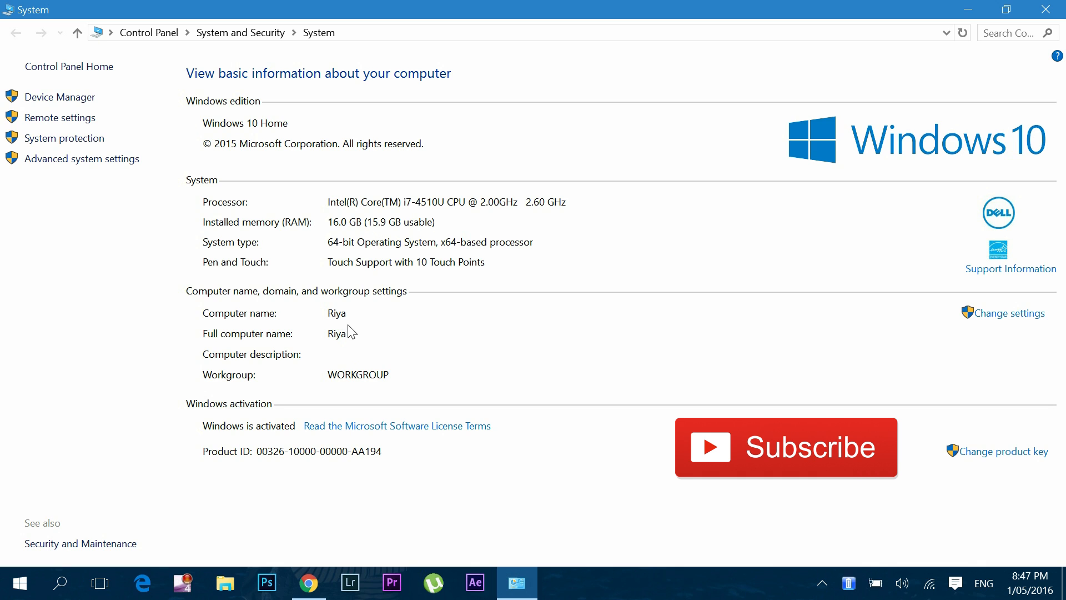